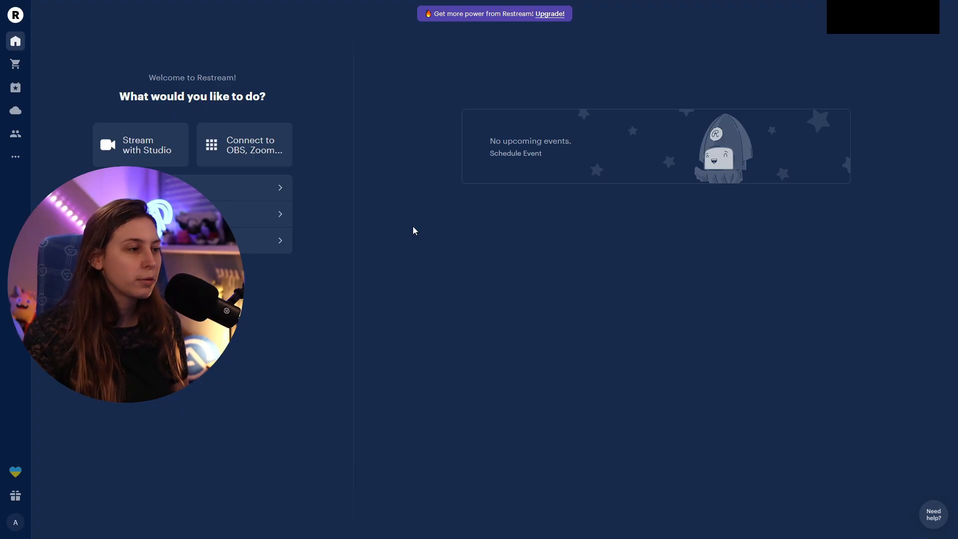
{"action": "mouse_move", "coordinate": [385, 180]}
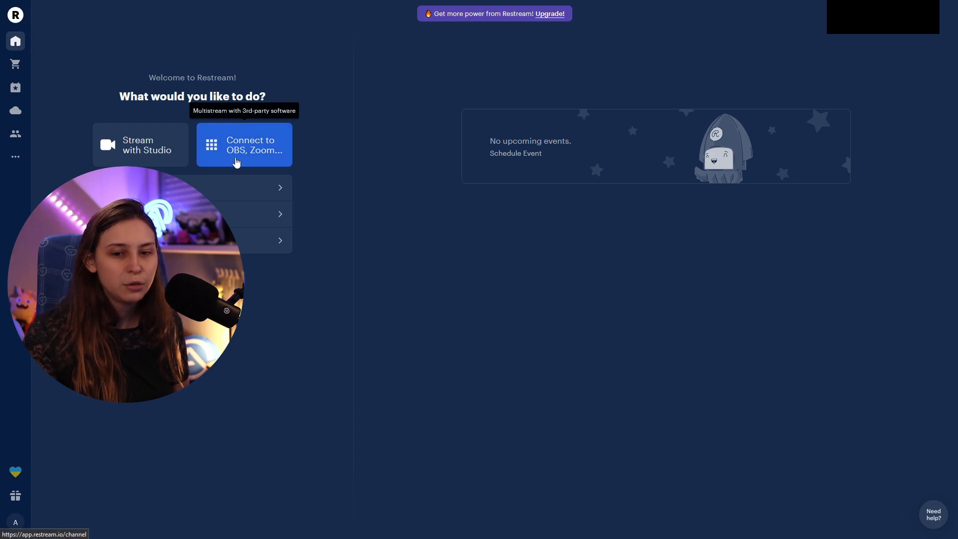
{"action": "mouse_move", "coordinate": [128, 139]}
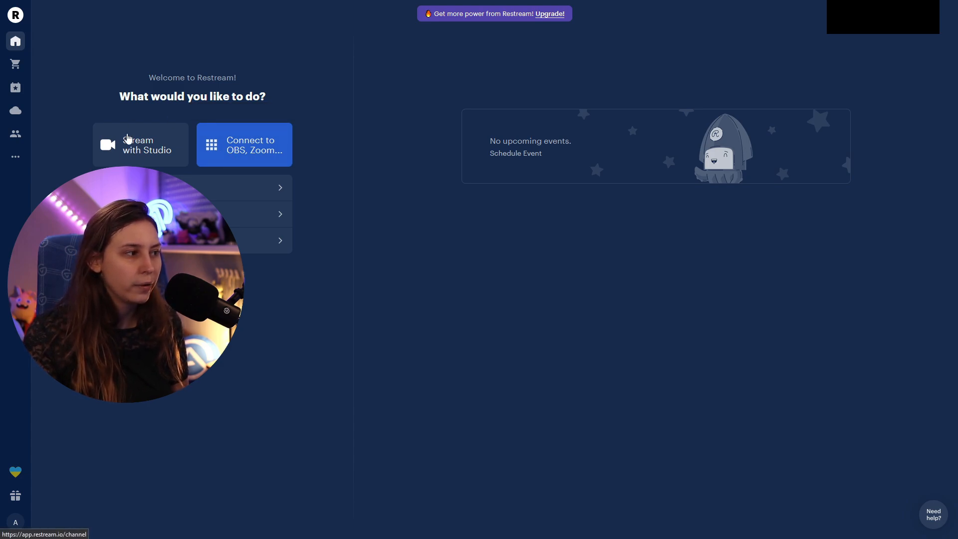
{"action": "mouse_move", "coordinate": [261, 155]}
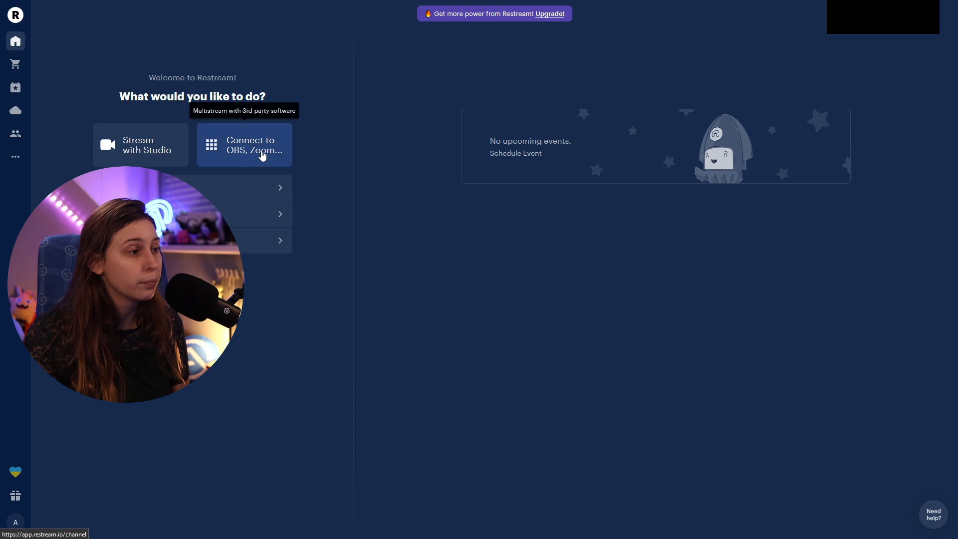
Copy Restream's RTMP URL and stream key from the third-party encoder setup
{"action": "left_click", "coordinate": [243, 144]}
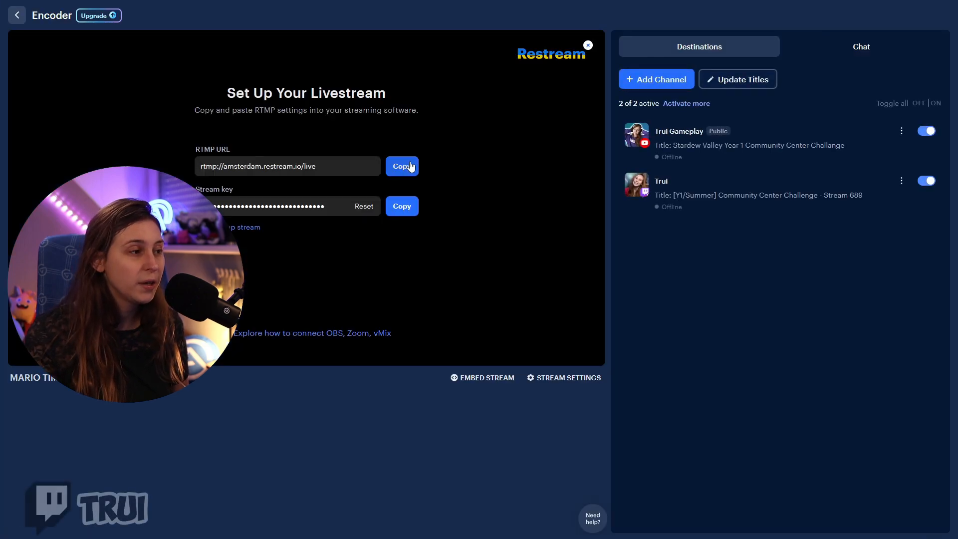
{"action": "left_click", "coordinate": [402, 165]}
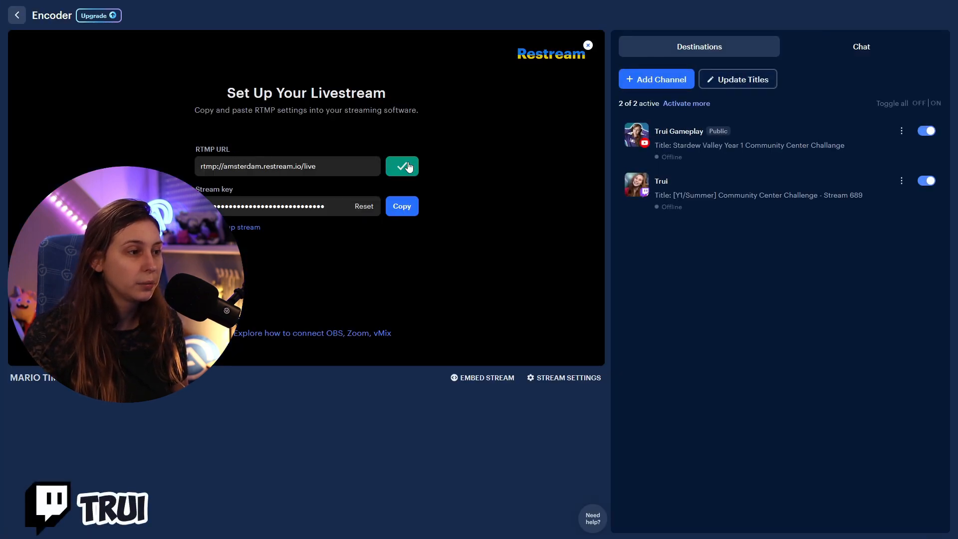
{"action": "left_click", "coordinate": [562, 377]}
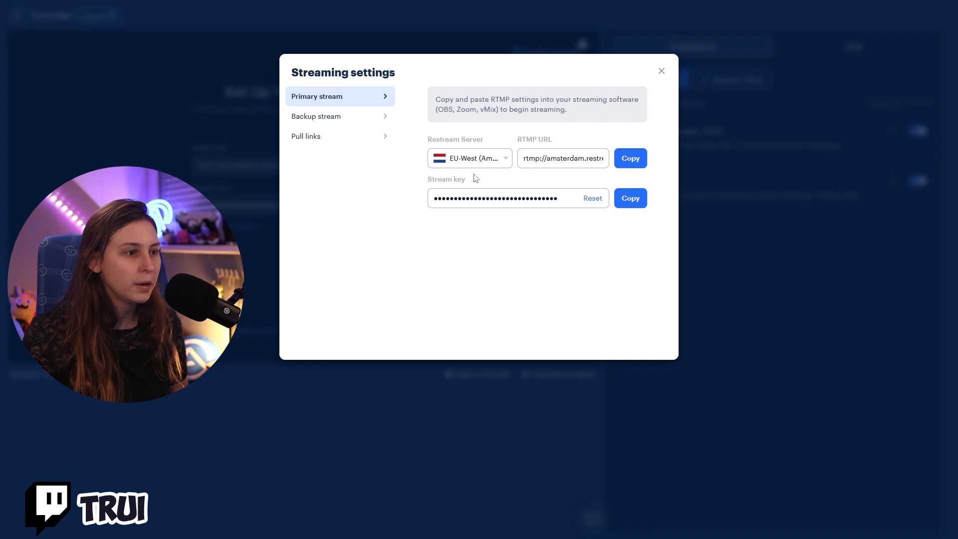
{"action": "left_click", "coordinate": [469, 159]}
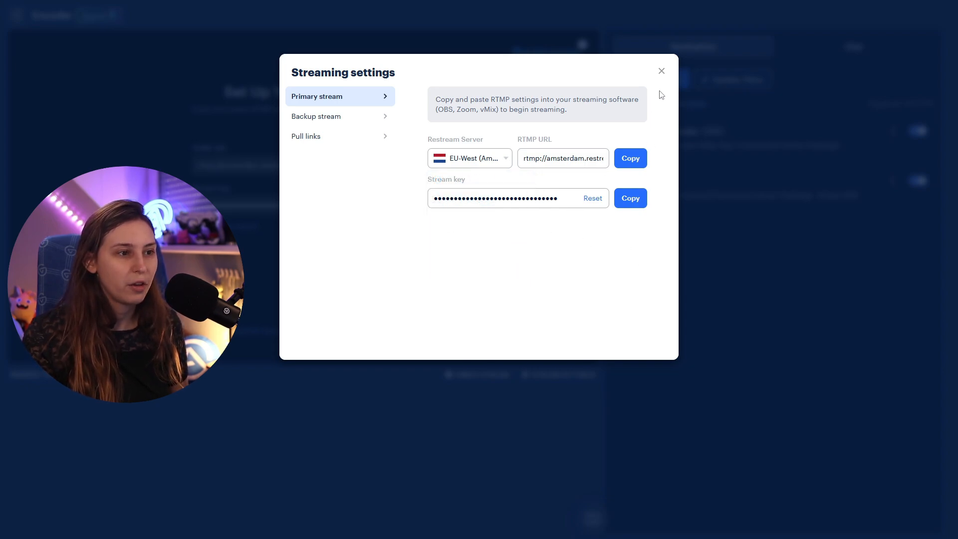
{"action": "left_click", "coordinate": [660, 70]}
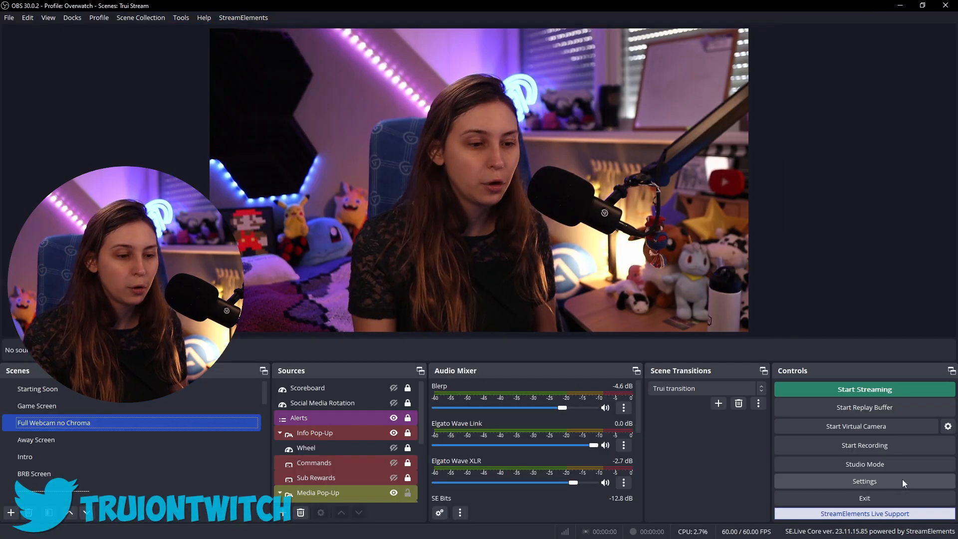
Save a Custom stream service in OBS with the Restream Amsterdam RTMP URL and stream key
{"action": "left_click", "coordinate": [864, 481]}
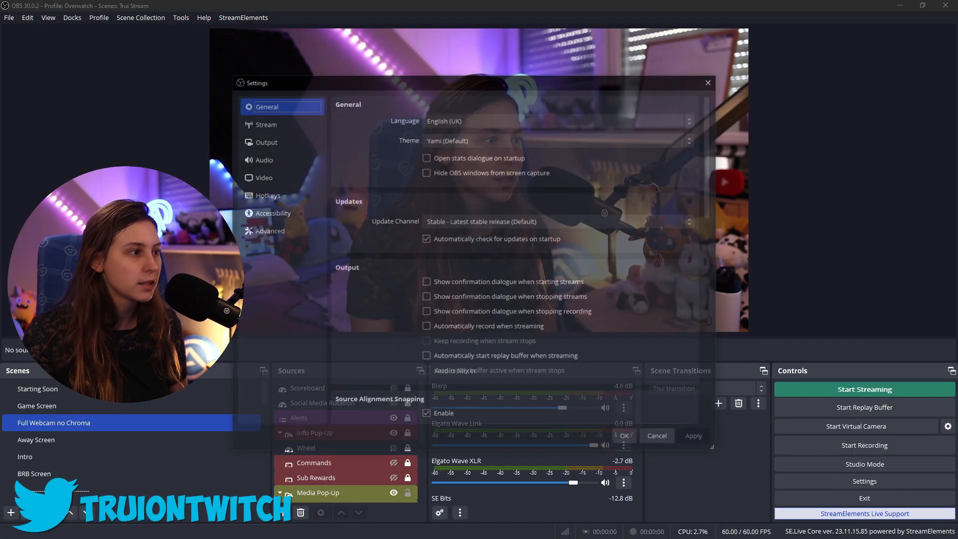
{"action": "left_click", "coordinate": [263, 125]}
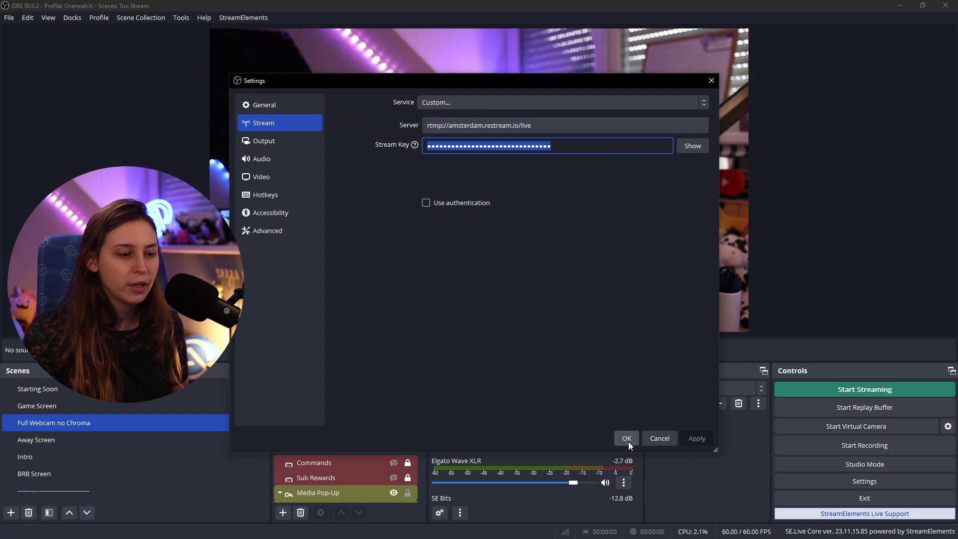
{"action": "left_click", "coordinate": [625, 438]}
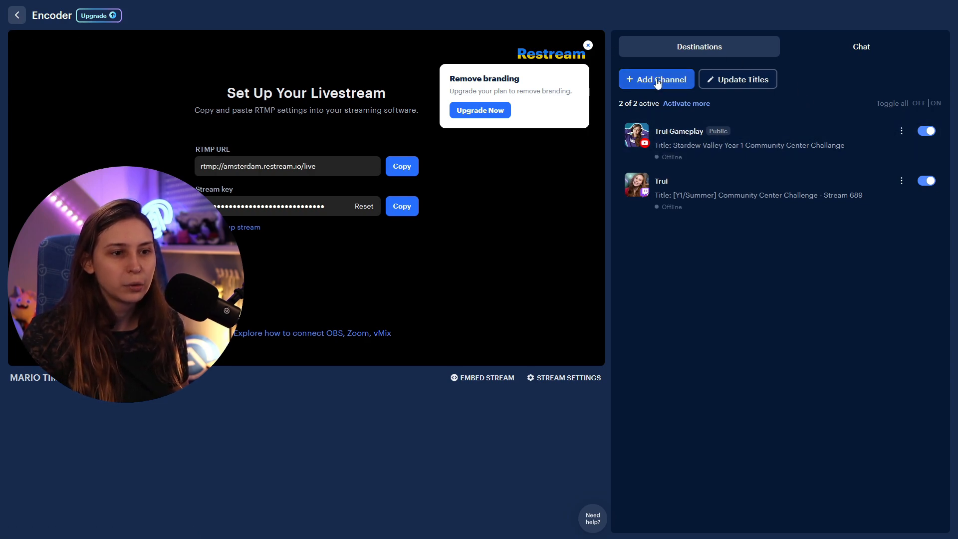
{"action": "left_click", "coordinate": [656, 79]}
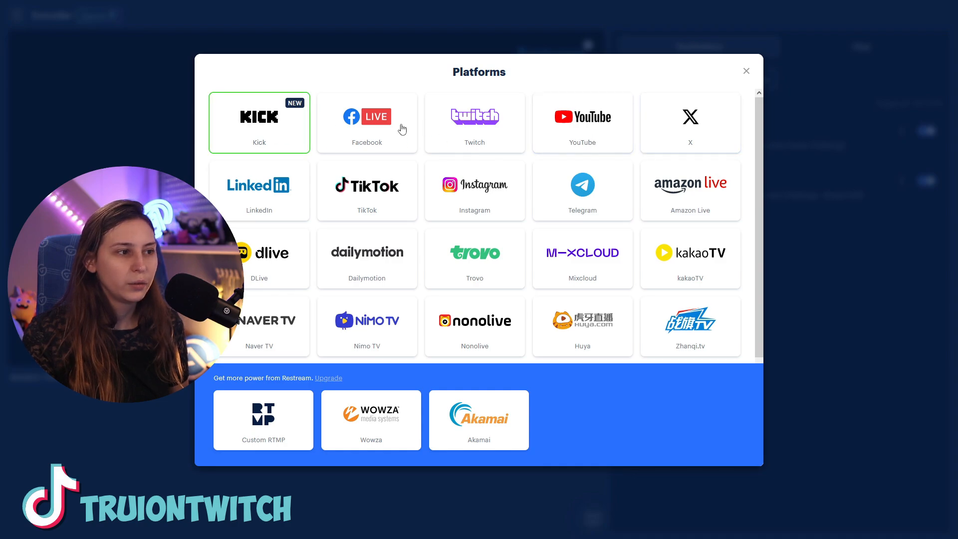
{"action": "mouse_move", "coordinate": [750, 73]}
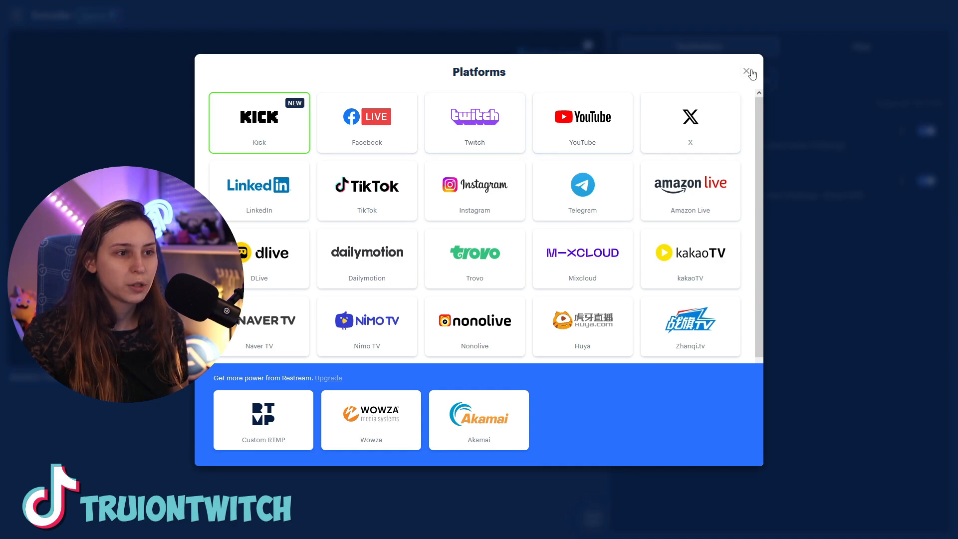
{"action": "left_click", "coordinate": [746, 71]}
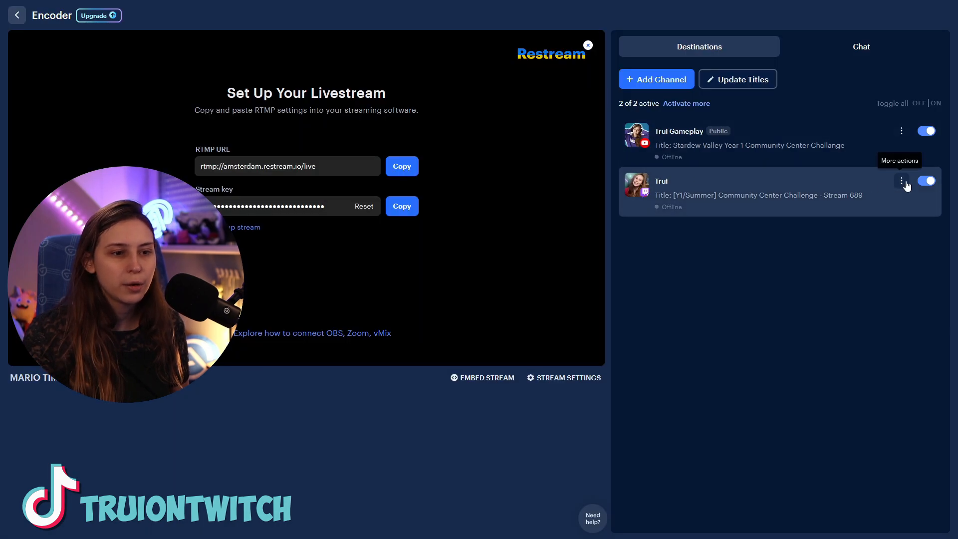
{"action": "left_click", "coordinate": [901, 180]}
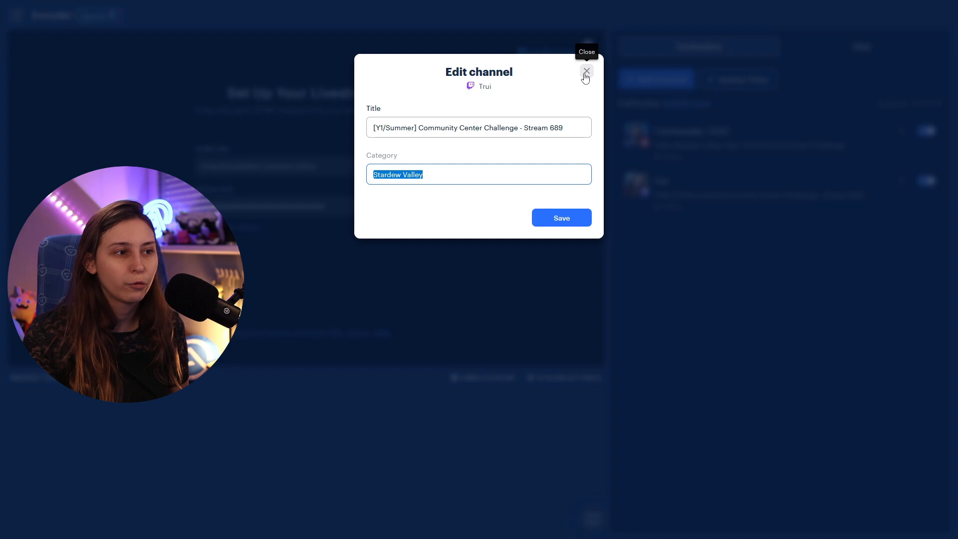
{"action": "left_click", "coordinate": [584, 72]}
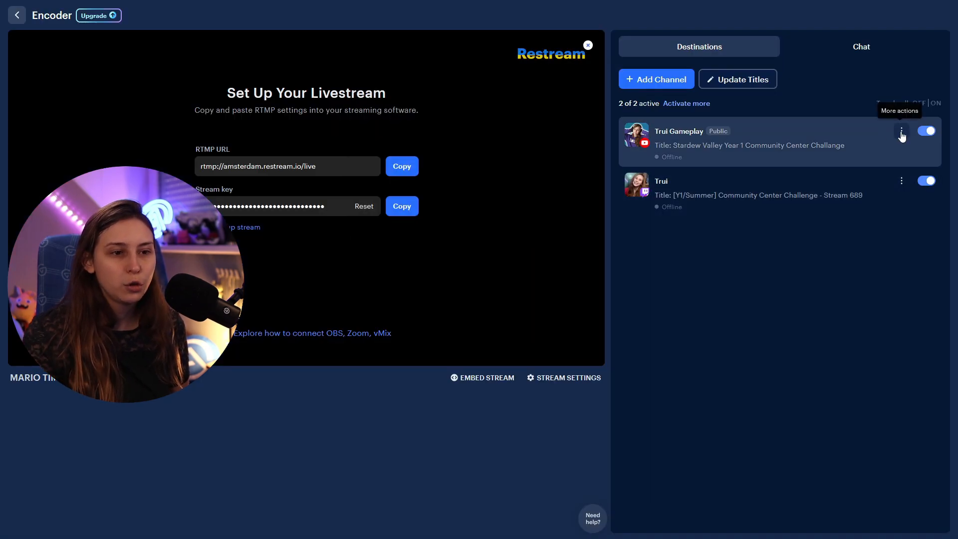
{"action": "left_click", "coordinate": [901, 130]}
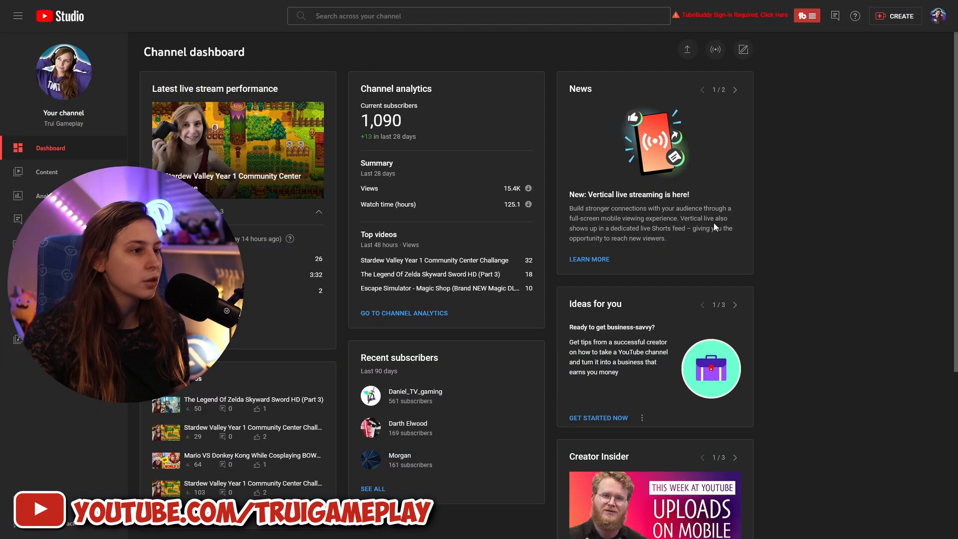
Start a new YouTube live stream reusing the previous Stardew Valley stream's settings
{"action": "left_click", "coordinate": [896, 16]}
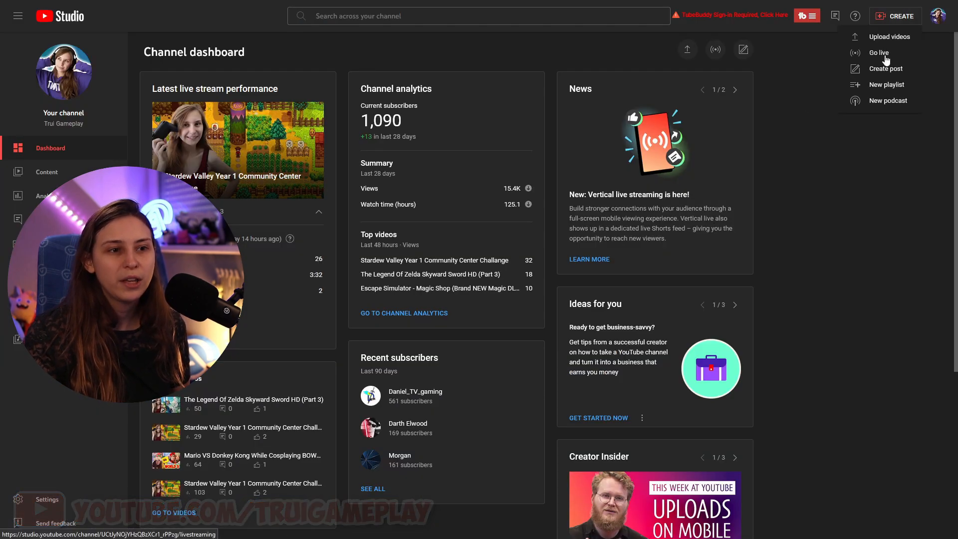
{"action": "left_click", "coordinate": [878, 52]}
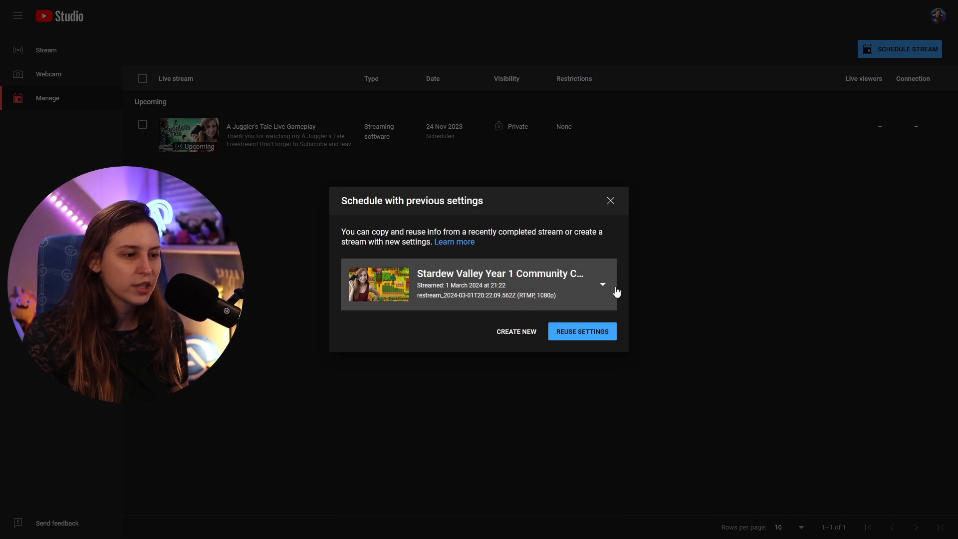
{"action": "mouse_move", "coordinate": [580, 332]}
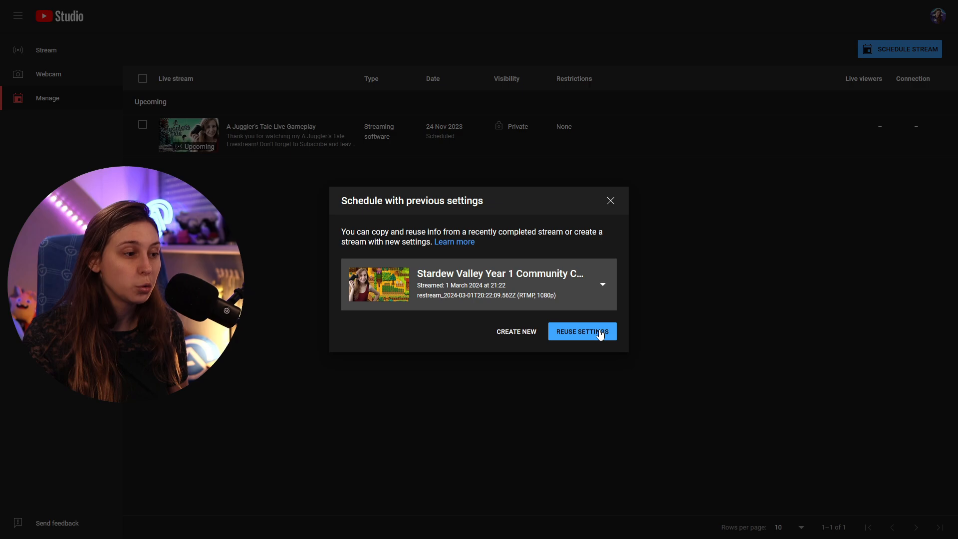
{"action": "left_click", "coordinate": [580, 331]}
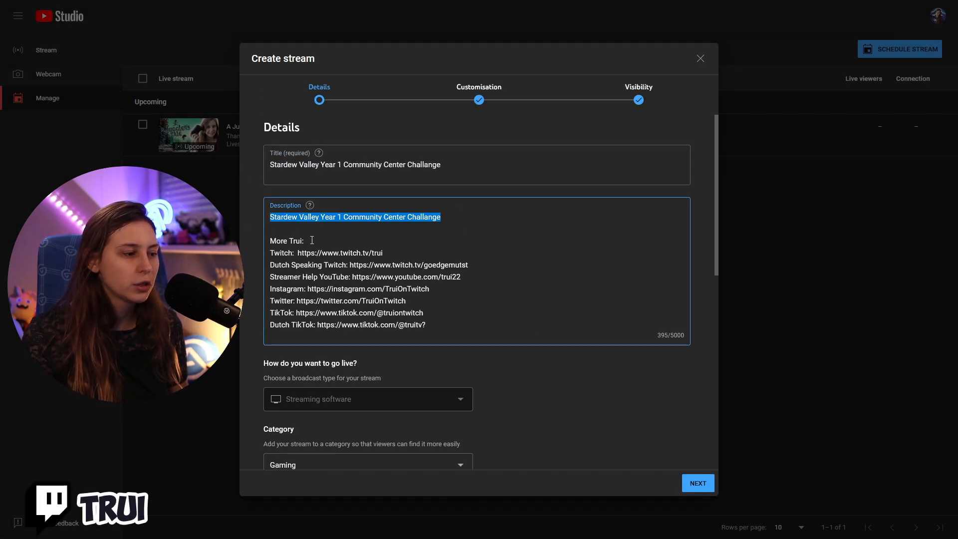
Schedule it as Public for 5 Mar 2024 at 21:30 through the customisation and visibility steps
{"action": "scroll", "scroll_direction": "down", "scroll_amount": 3}
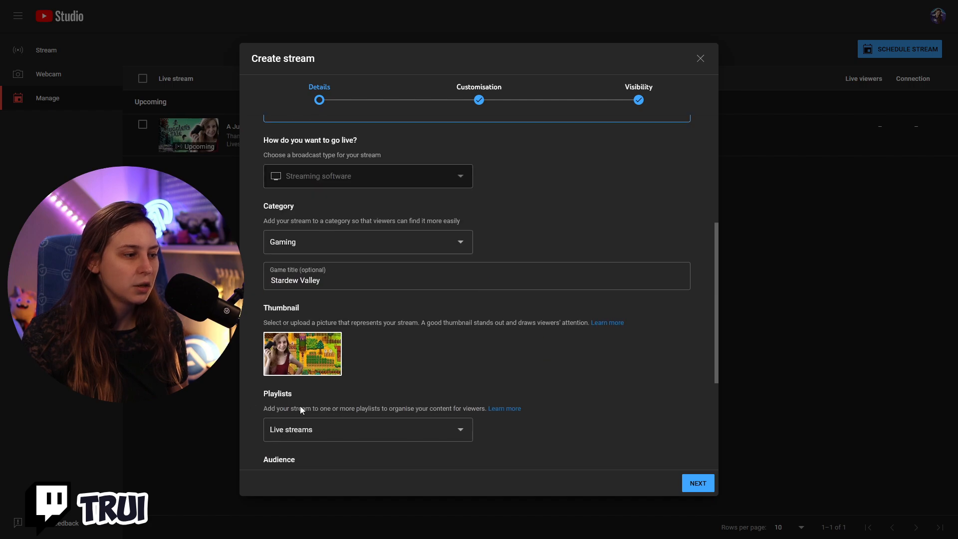
{"action": "left_click", "coordinate": [697, 482]}
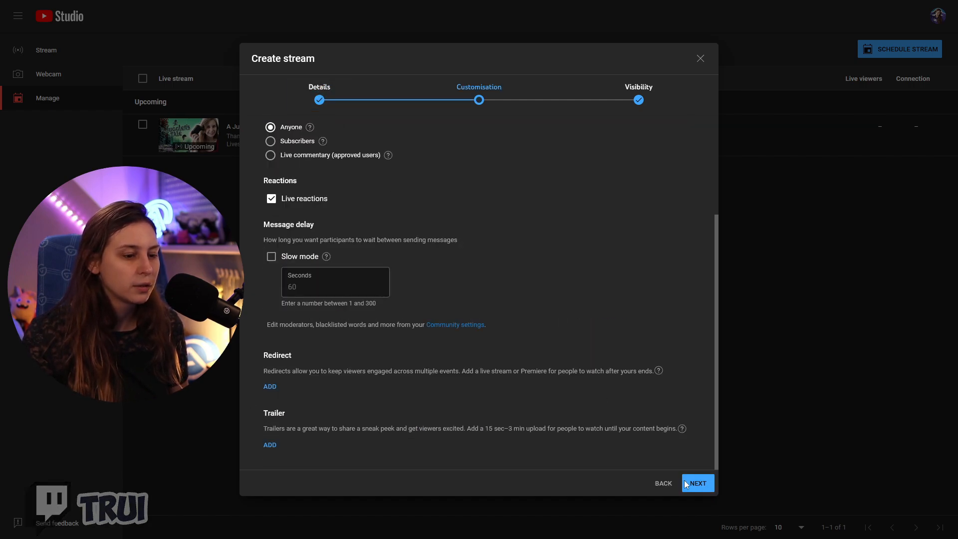
{"action": "left_click", "coordinate": [696, 483]}
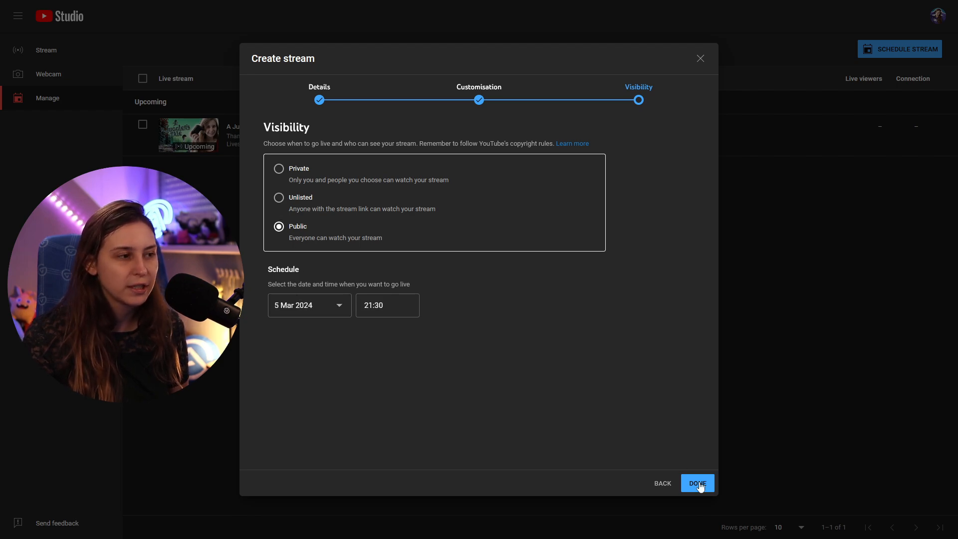
{"action": "left_click", "coordinate": [695, 483]}
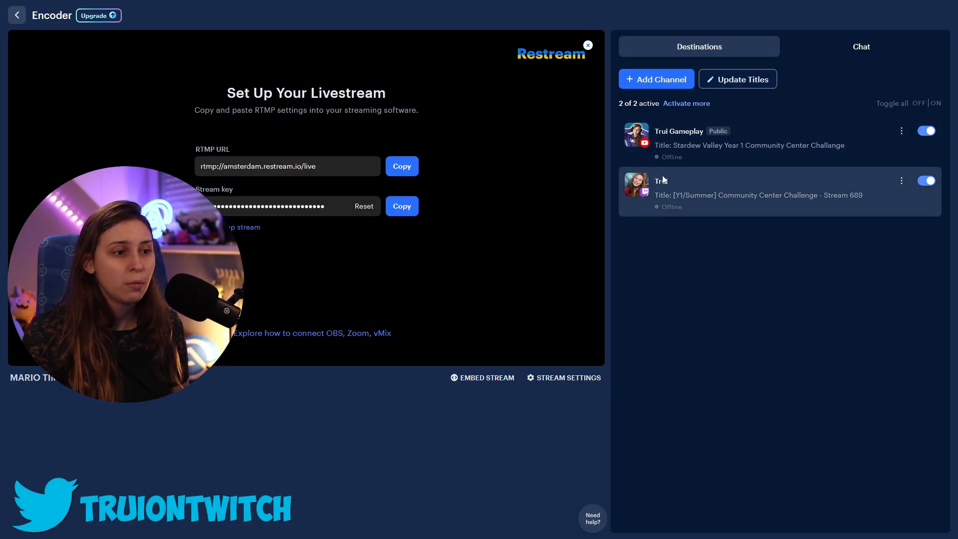
Link the YouTube destination to the Stardew Valley Year 1 Community Center Challange event
{"action": "left_click", "coordinate": [901, 131]}
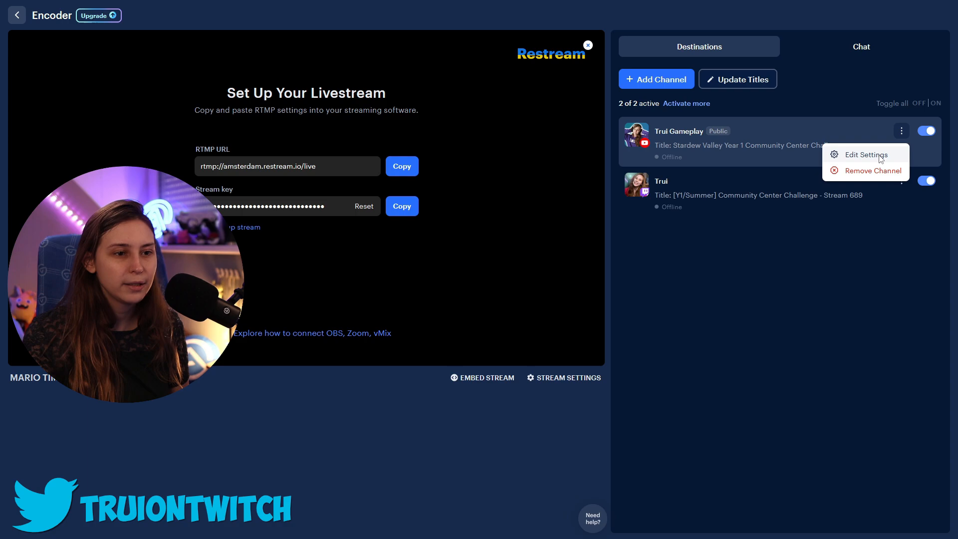
{"action": "left_click", "coordinate": [862, 155]}
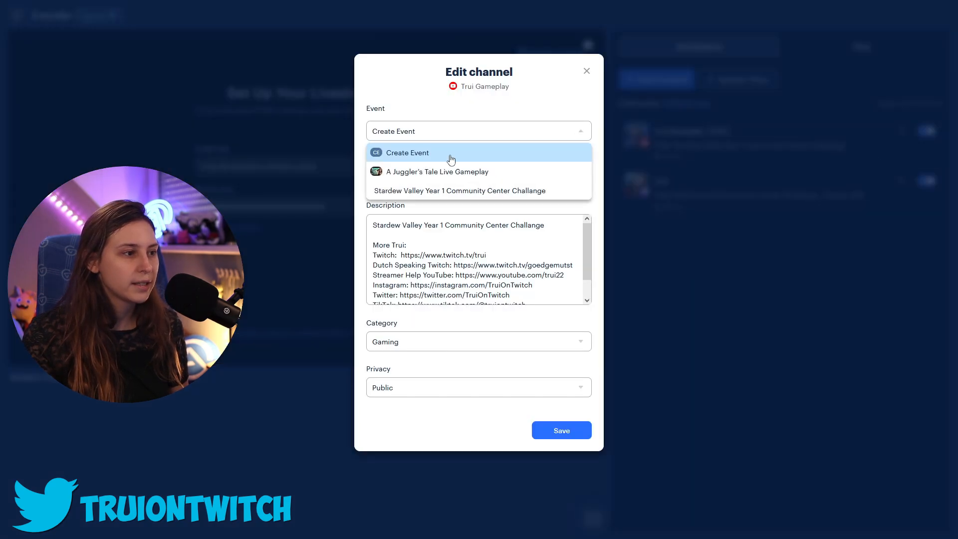
{"action": "mouse_move", "coordinate": [470, 190]}
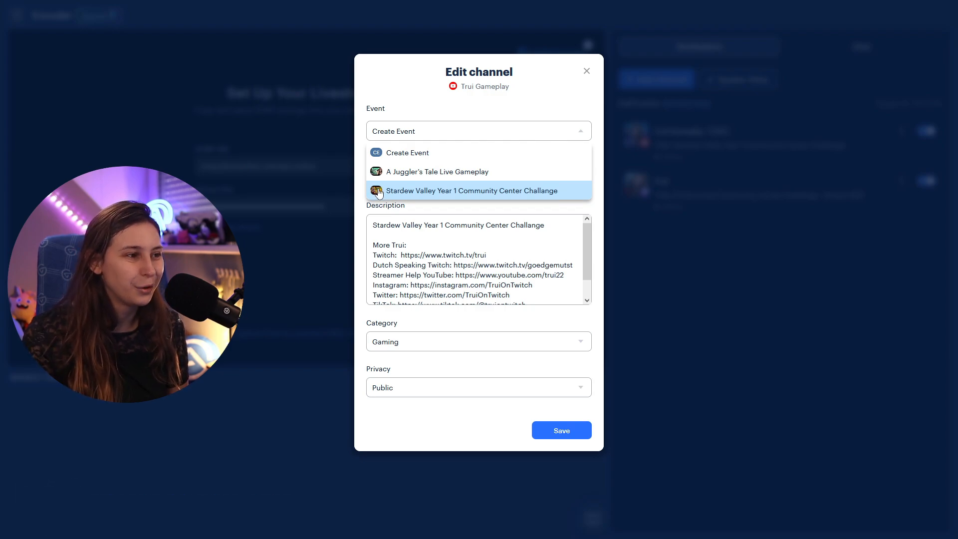
{"action": "left_click", "coordinate": [472, 189]}
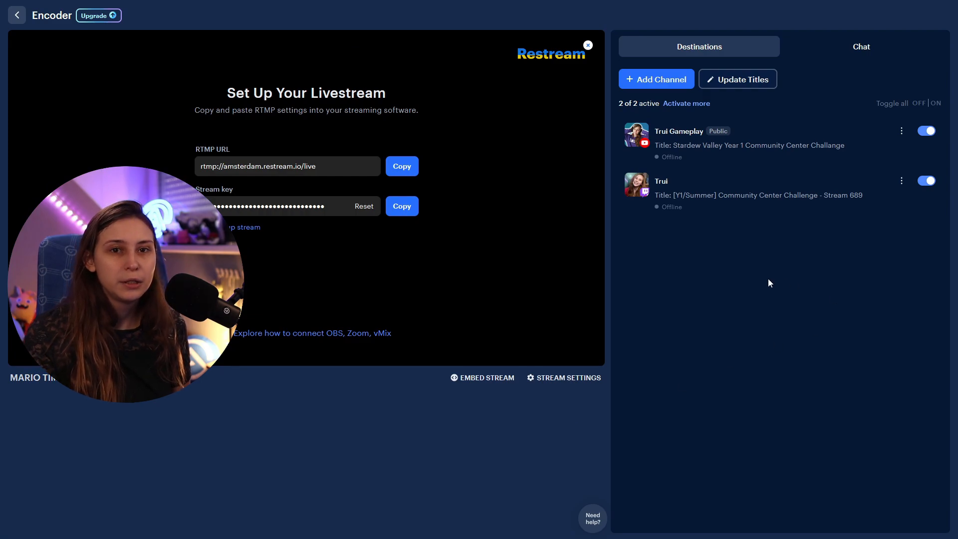
{"action": "mouse_move", "coordinate": [679, 246]}
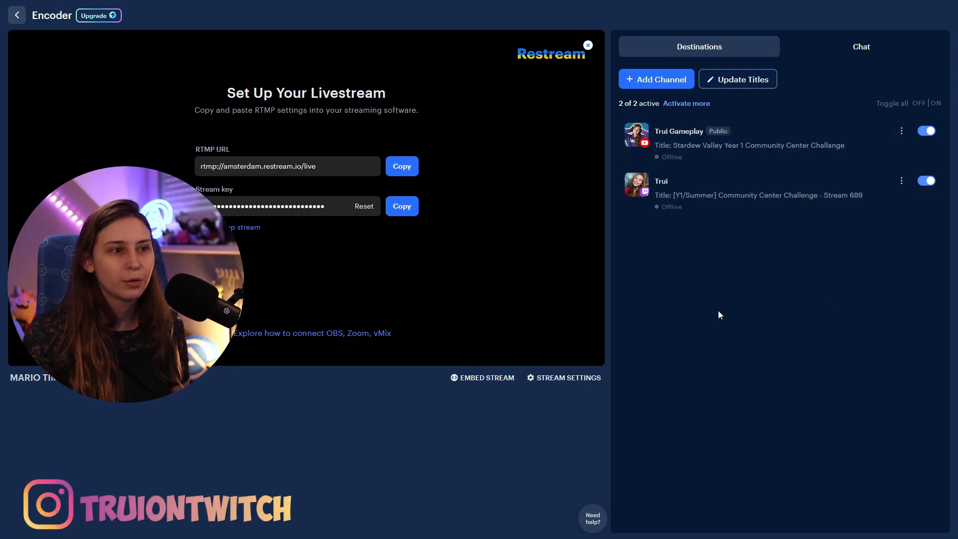
{"action": "mouse_move", "coordinate": [17, 15]}
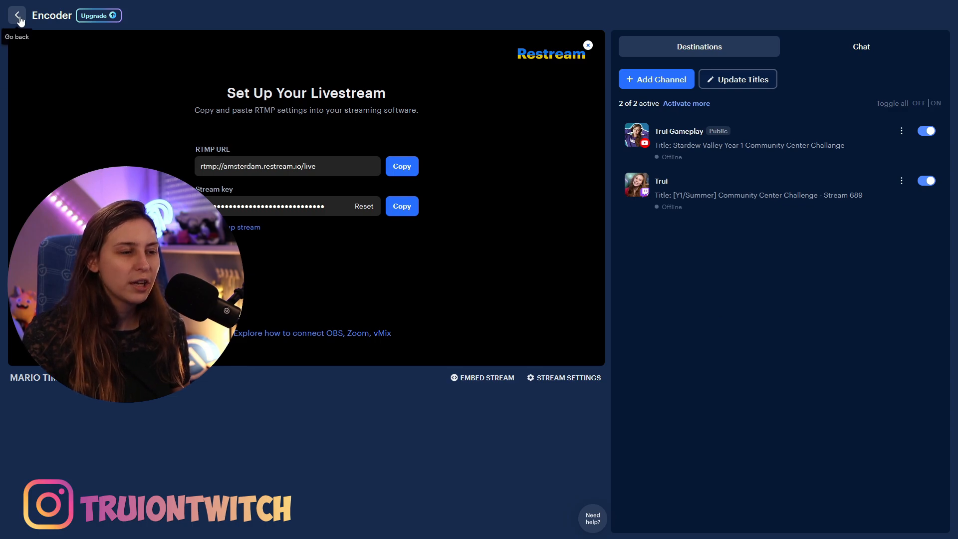
{"action": "left_click", "coordinate": [17, 14]}
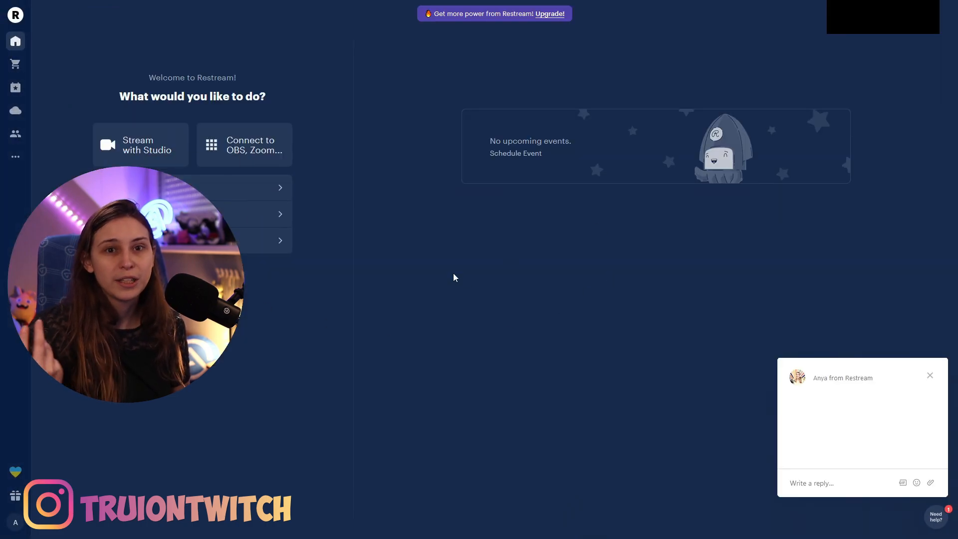
Recheck the destination's event list and keep the Stardew Valley event linked
{"action": "left_click", "coordinate": [928, 375]}
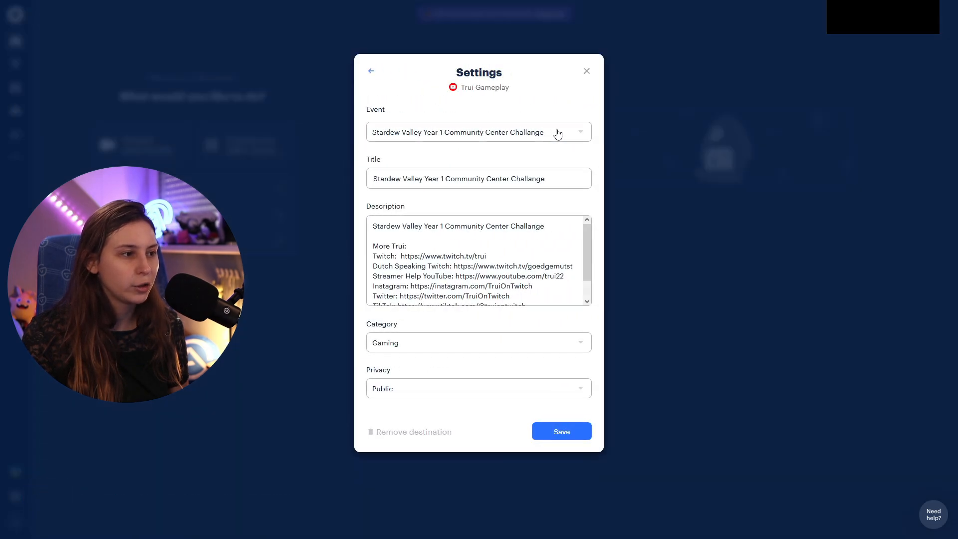
{"action": "left_click", "coordinate": [477, 132]}
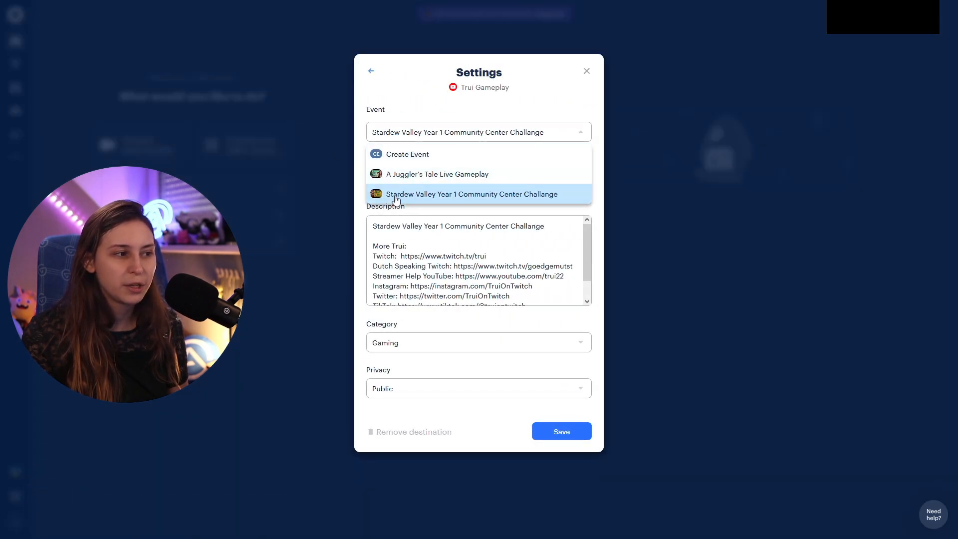
{"action": "left_click", "coordinate": [584, 71]}
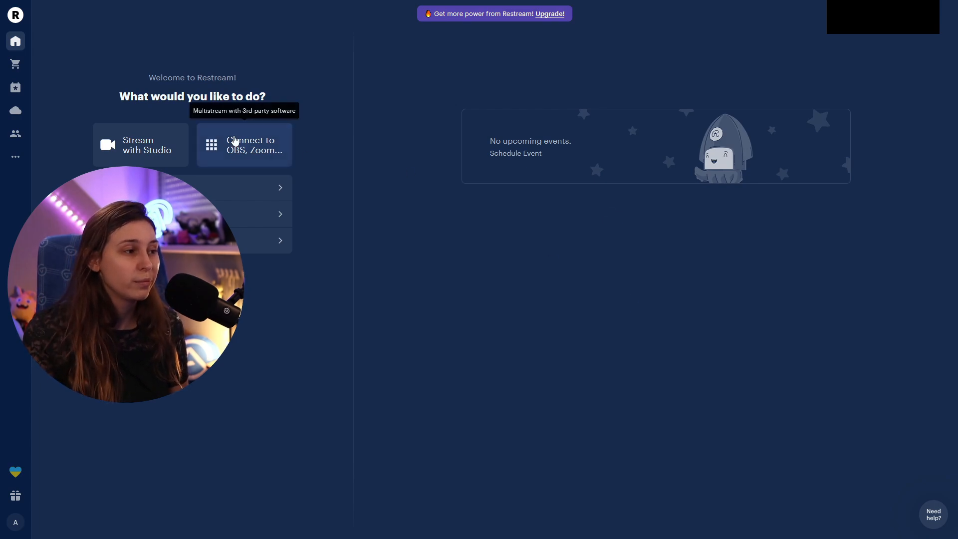
{"action": "mouse_move", "coordinate": [370, 342]}
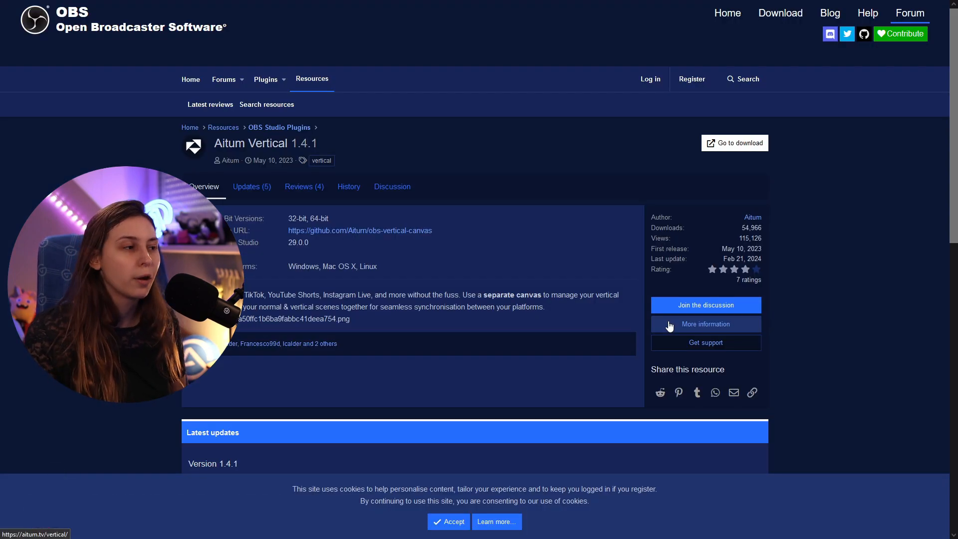
View more information on the Aitum Vertical 1.4.1 plugin page in OBS Forums
{"action": "double_click", "coordinate": [249, 143]}
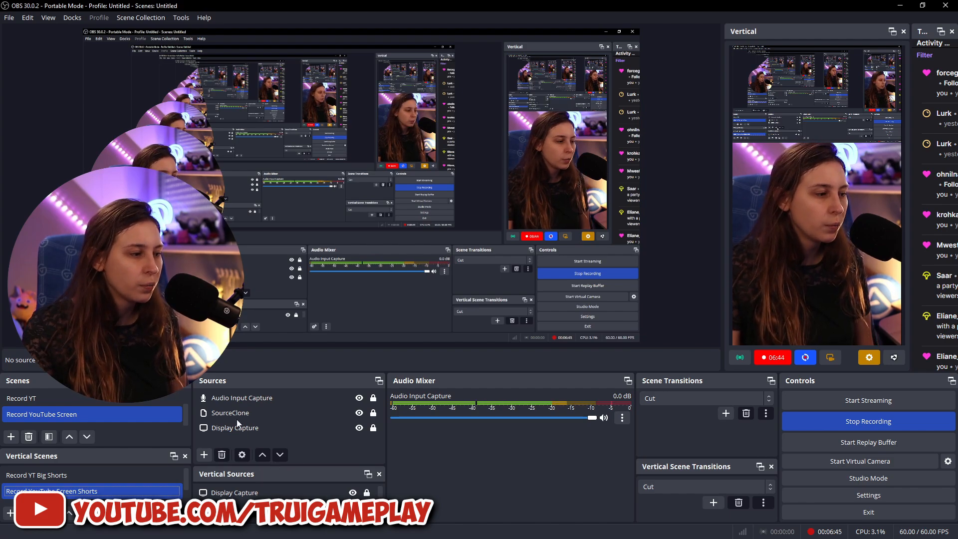
Start the OBS virtual camera so the vertical webcam canvas can feed TikTok LIVE Studio
{"action": "left_click", "coordinate": [234, 491]}
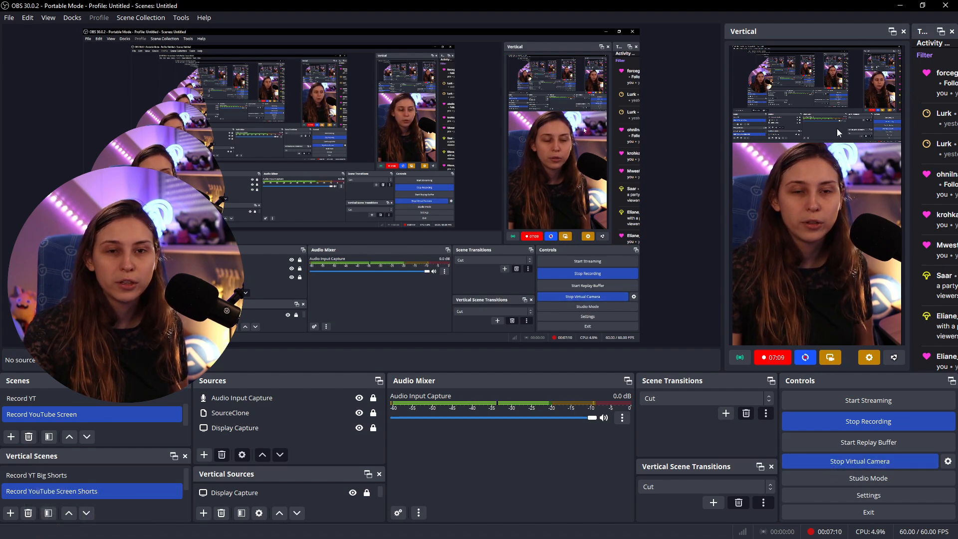
{"action": "mouse_move", "coordinate": [868, 357]}
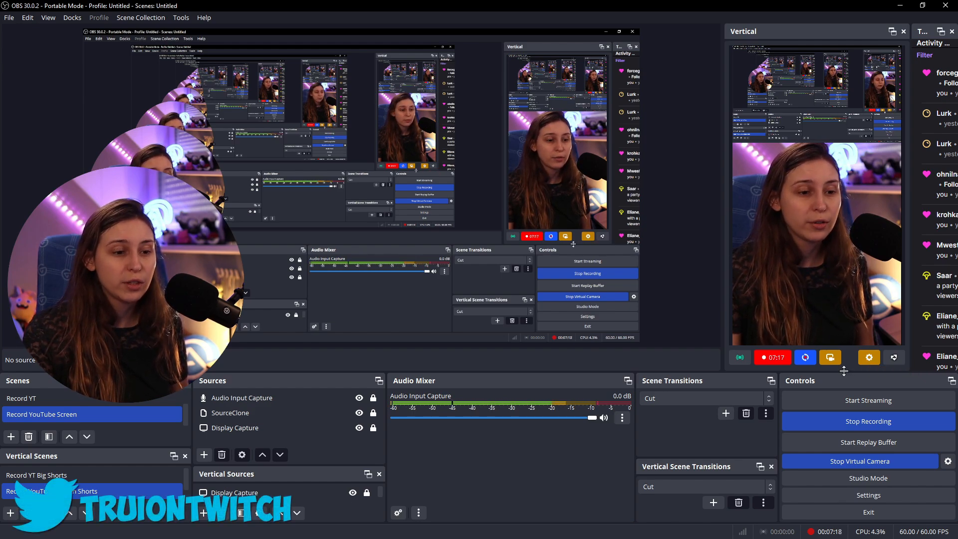
{"action": "mouse_move", "coordinate": [868, 358]}
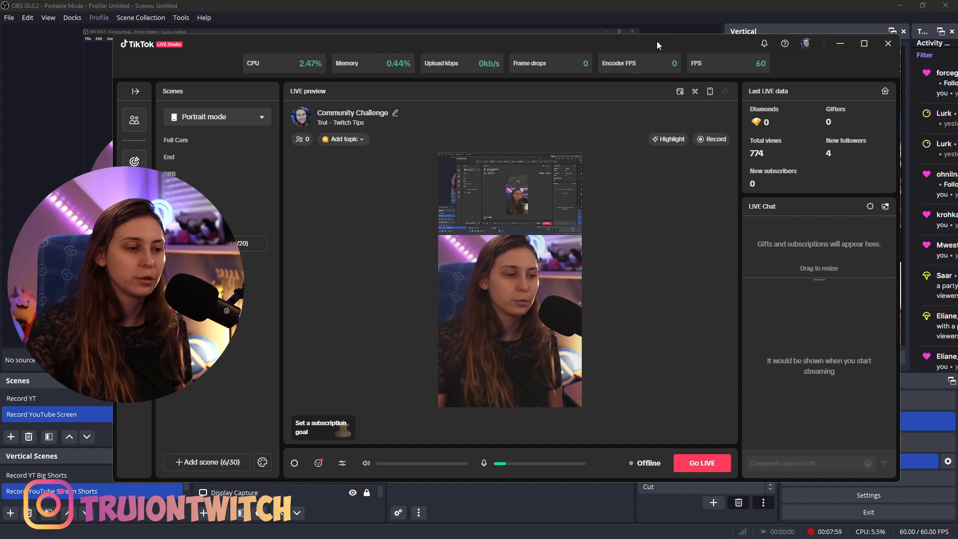
{"action": "mouse_move", "coordinate": [513, 316]}
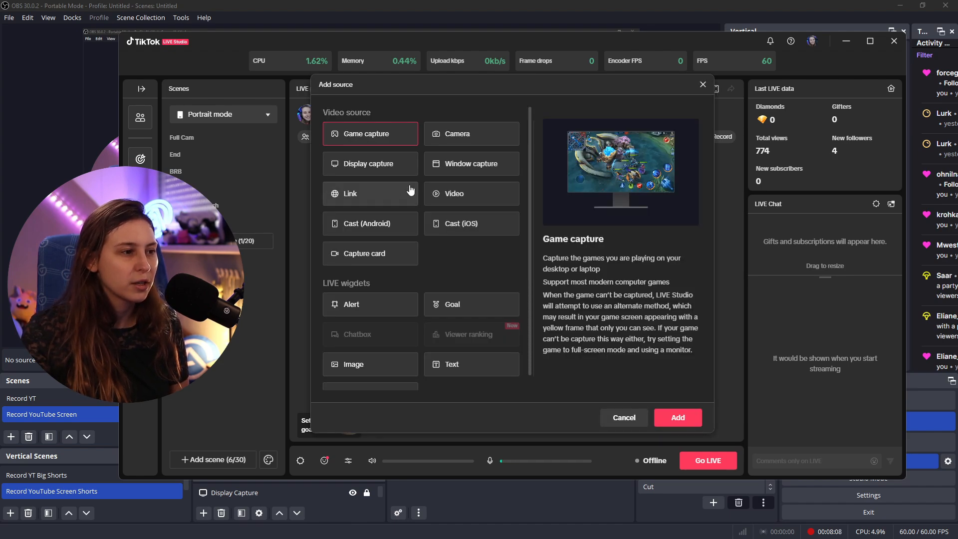
{"action": "left_click", "coordinate": [471, 132]}
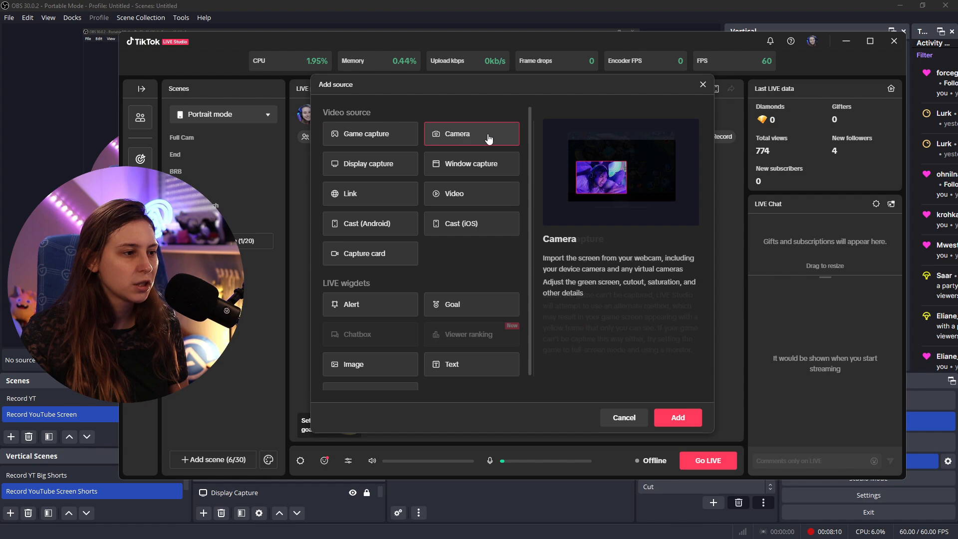
{"action": "left_click", "coordinate": [471, 133]}
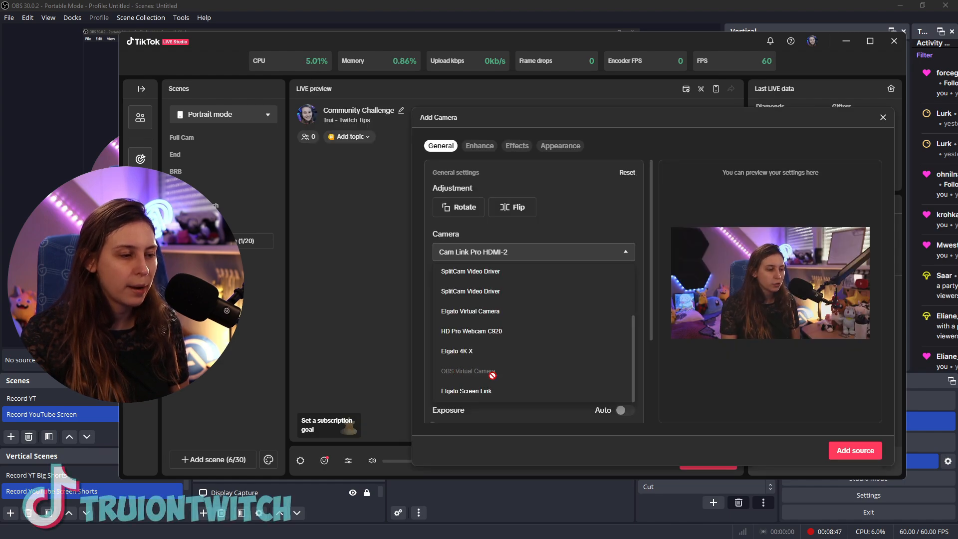
{"action": "mouse_move", "coordinate": [882, 118]}
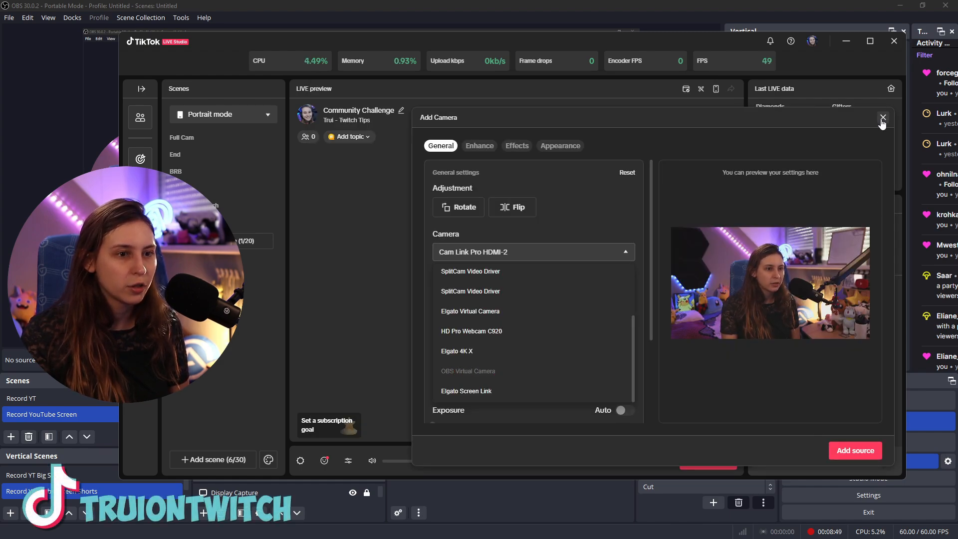
{"action": "left_click", "coordinate": [882, 118]}
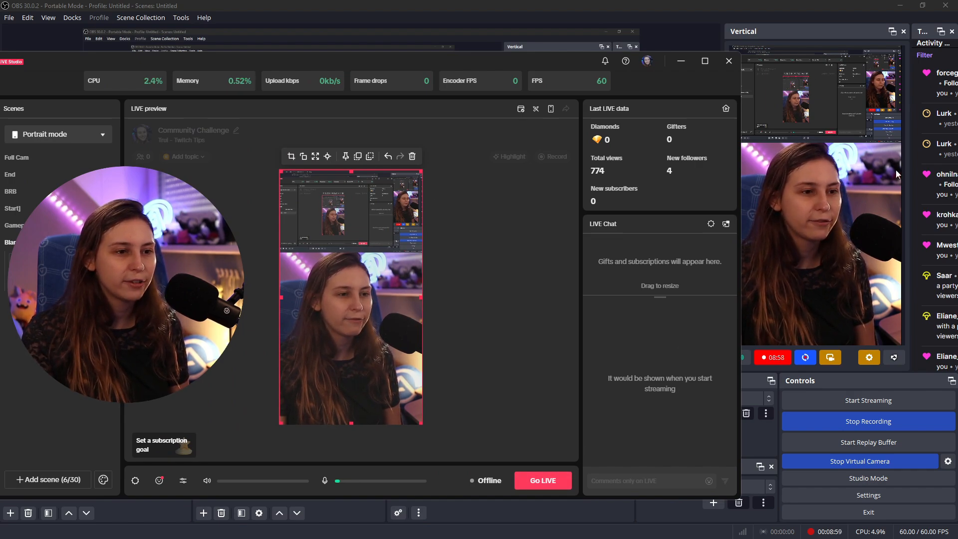
{"action": "mouse_move", "coordinate": [736, 186]}
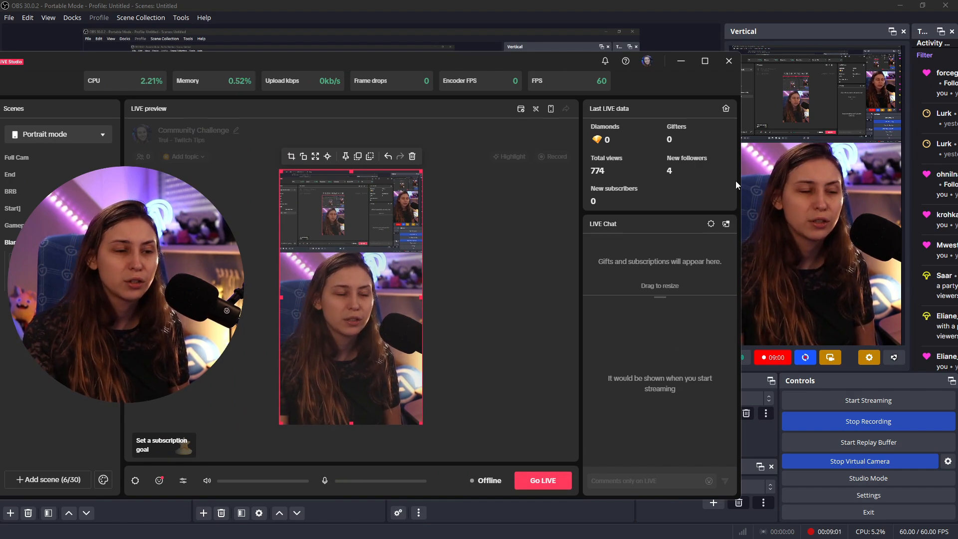